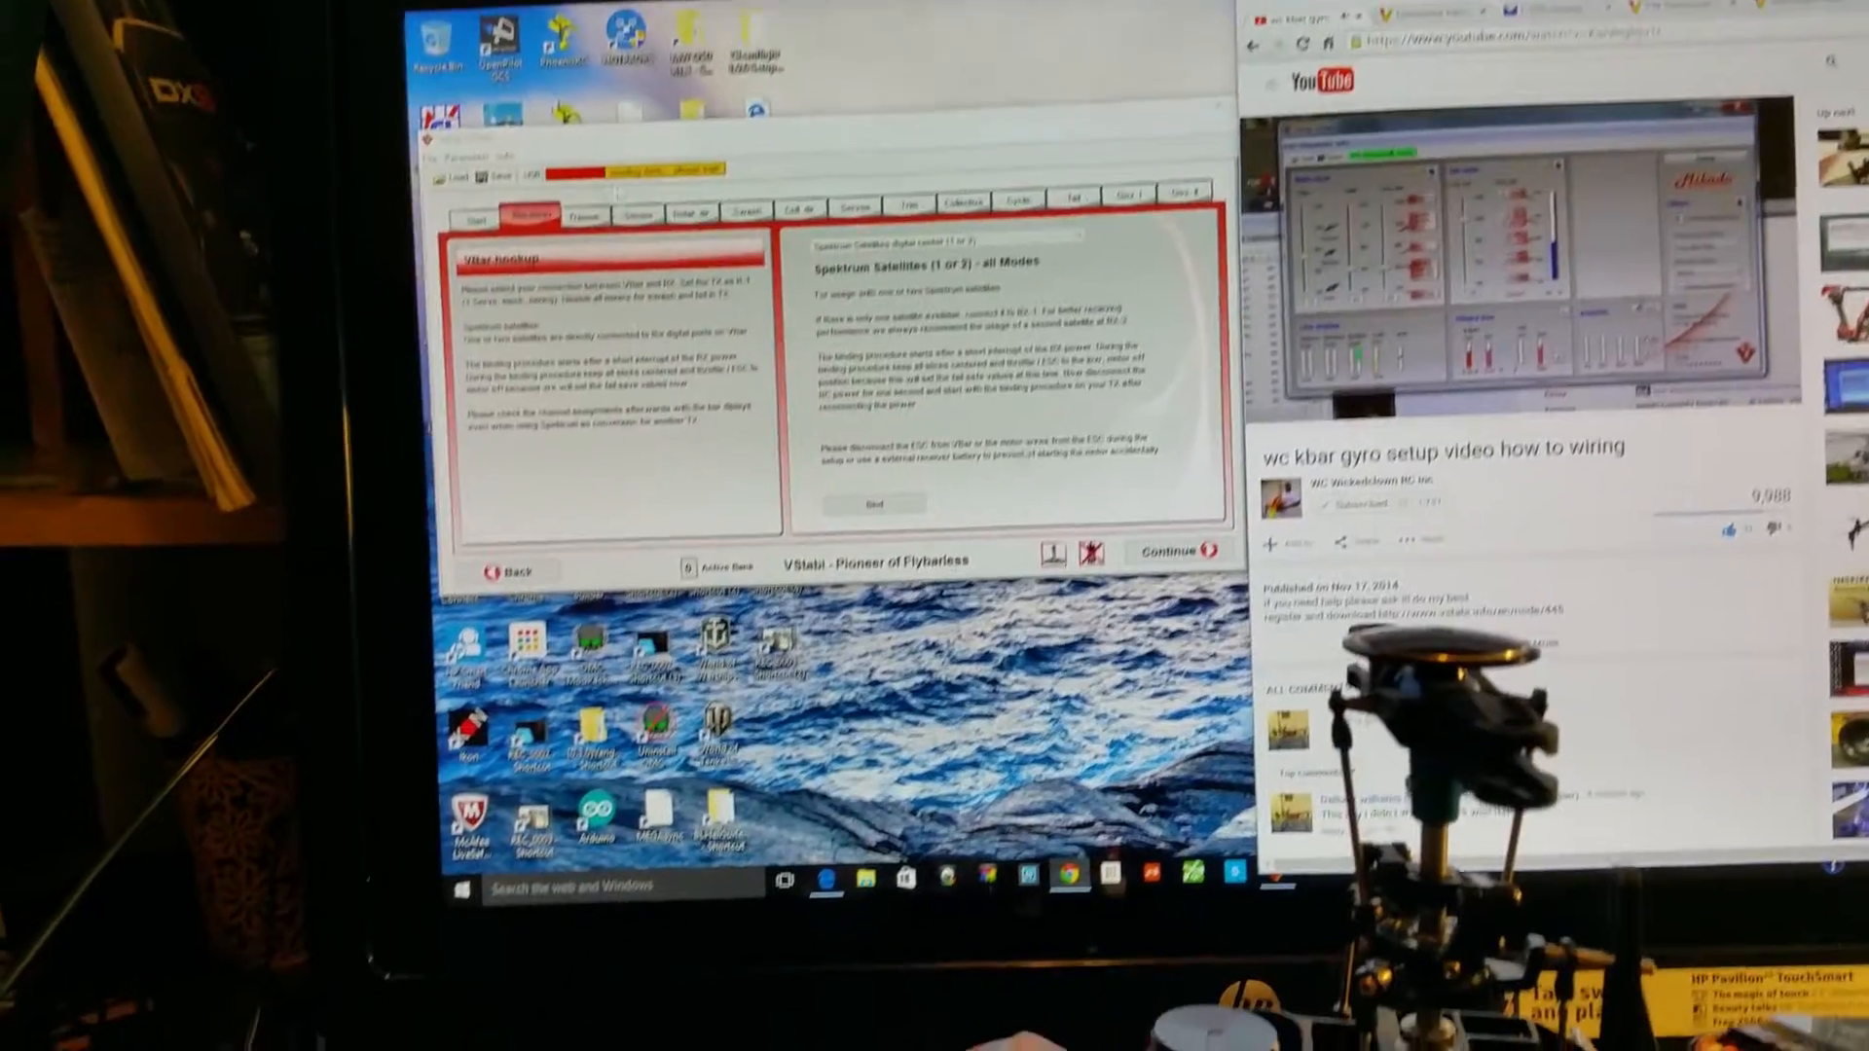
# Scroll the VStabi wiring guide down to the single-line receiver and Spektrum satellite connector lists
pyautogui.click(565, 193)
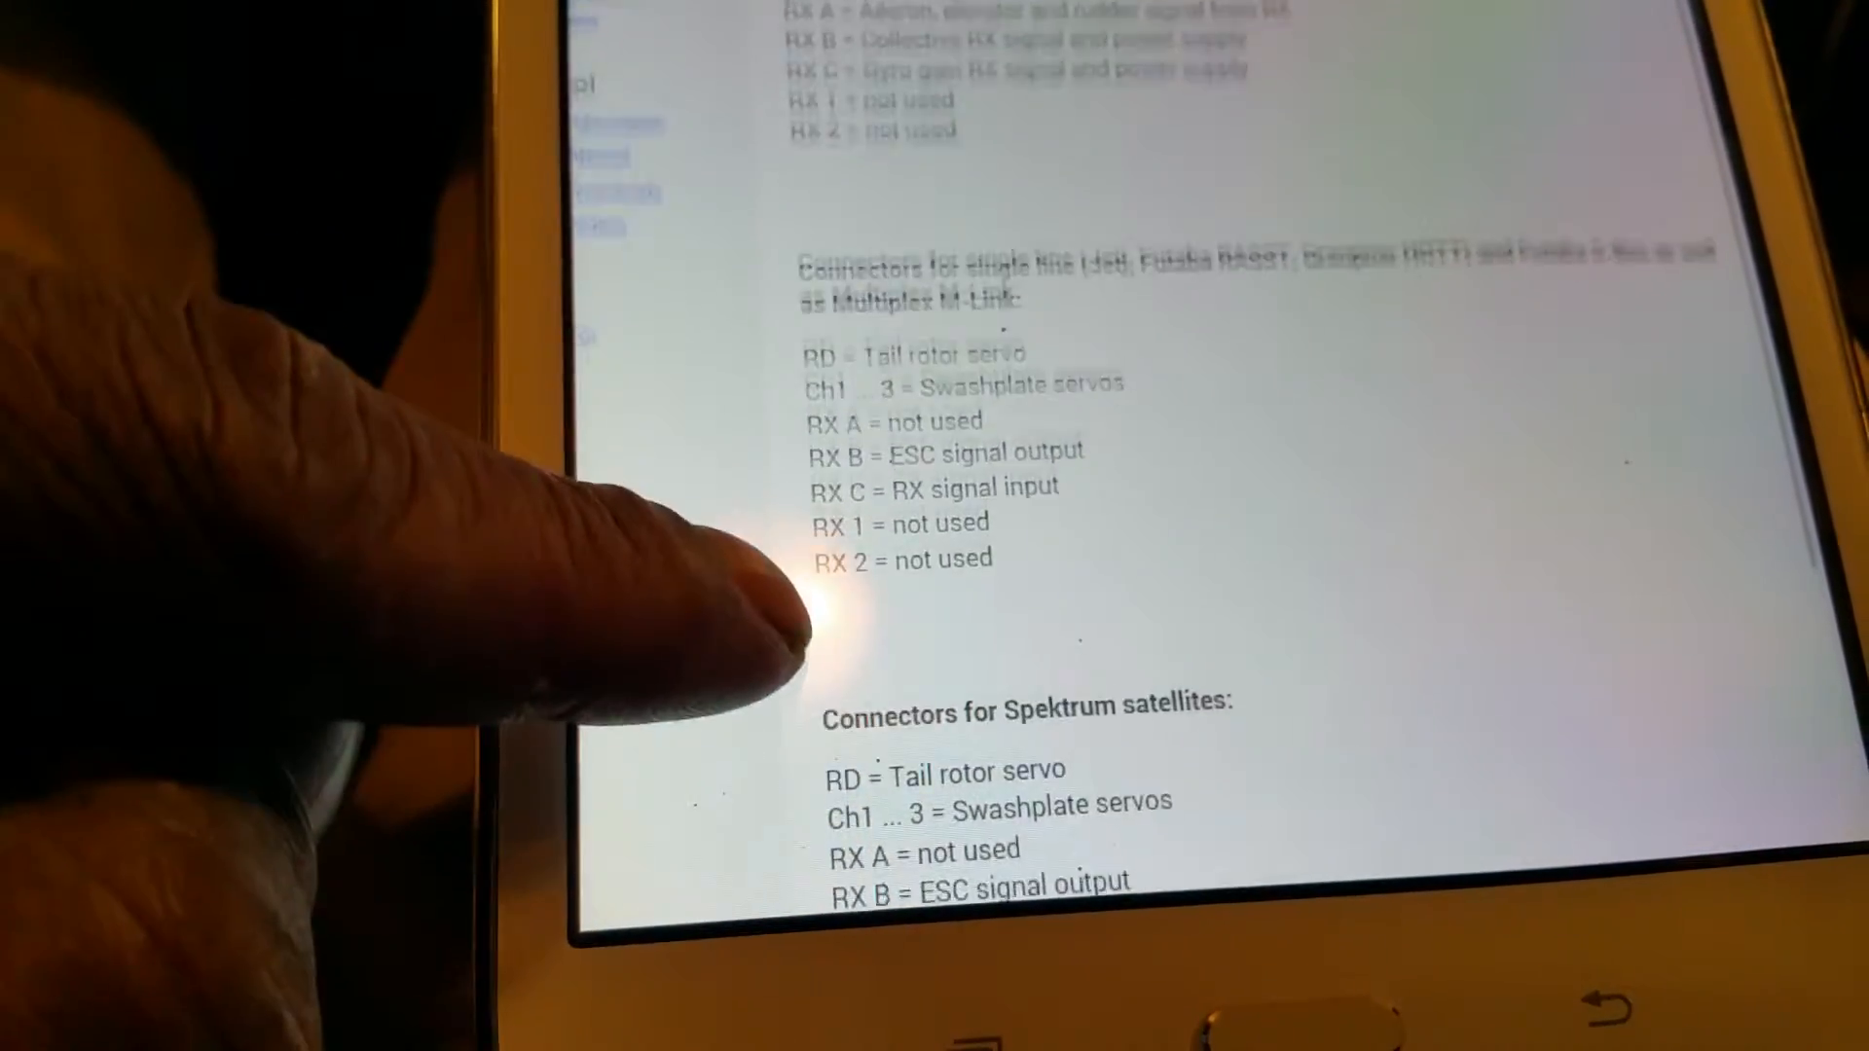
pyautogui.scroll(-3)
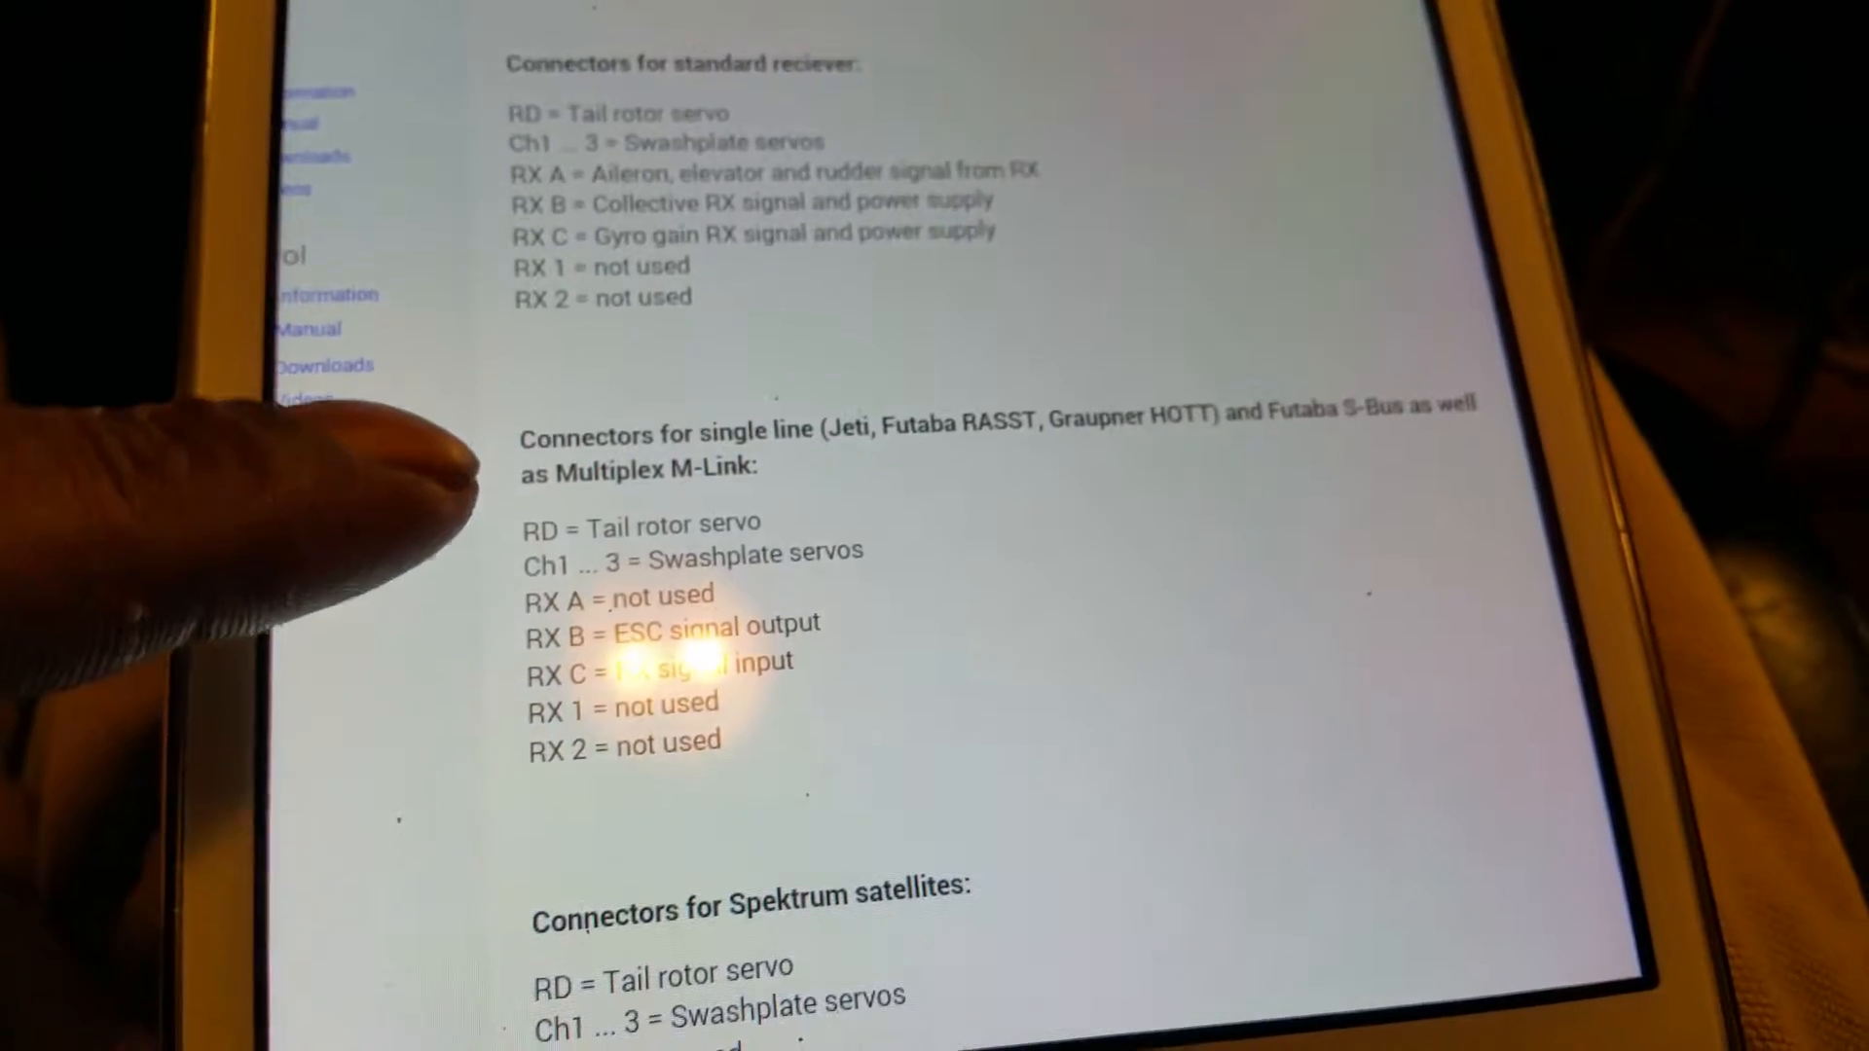